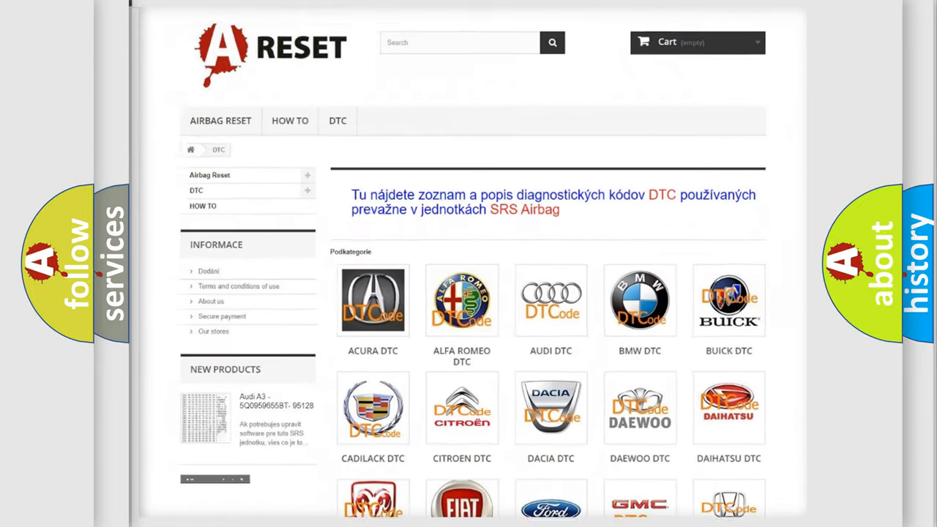
pyautogui.scroll(-3)
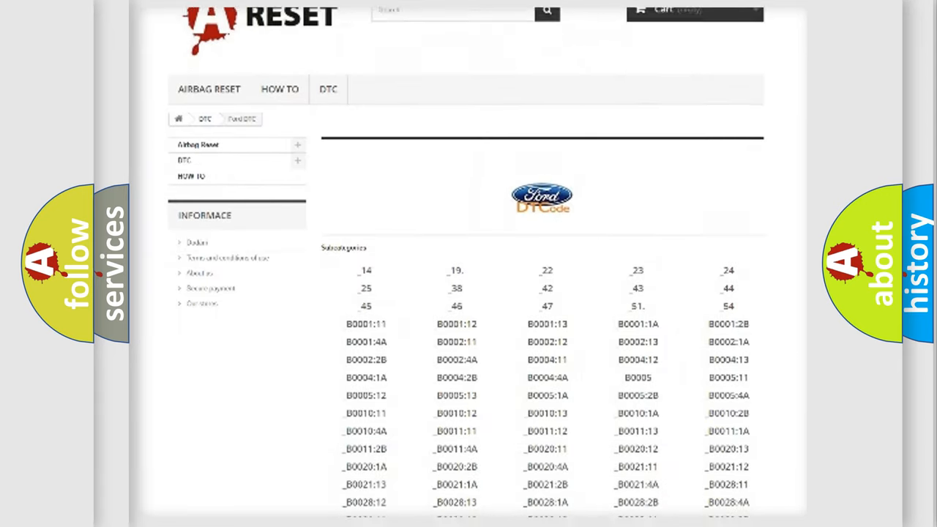
pyautogui.scroll(-3)
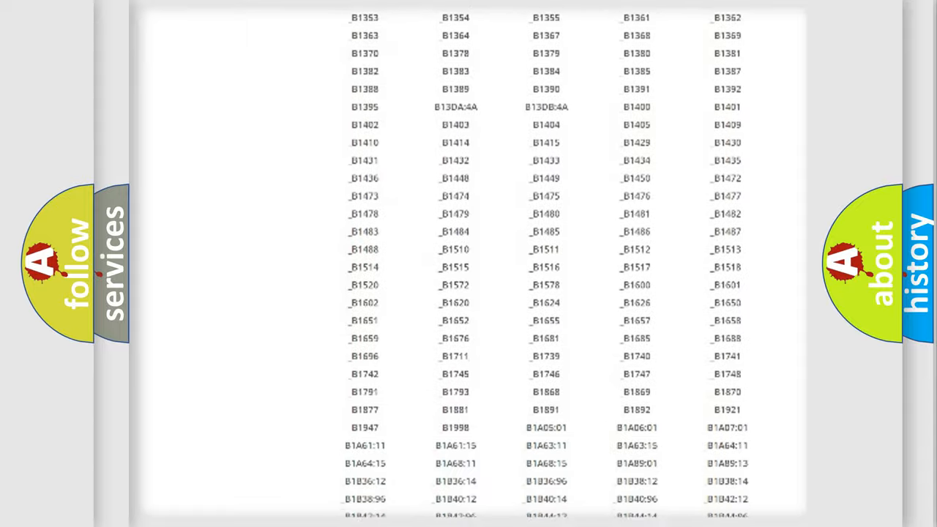